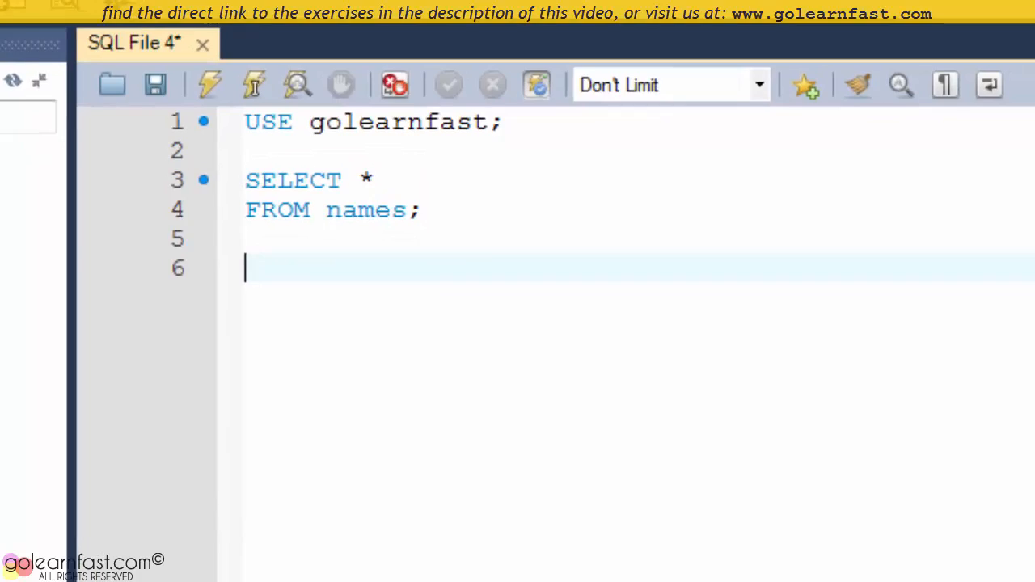
Execute SELECT * FROM names and view all rows in the Result Grid.
click(209, 84)
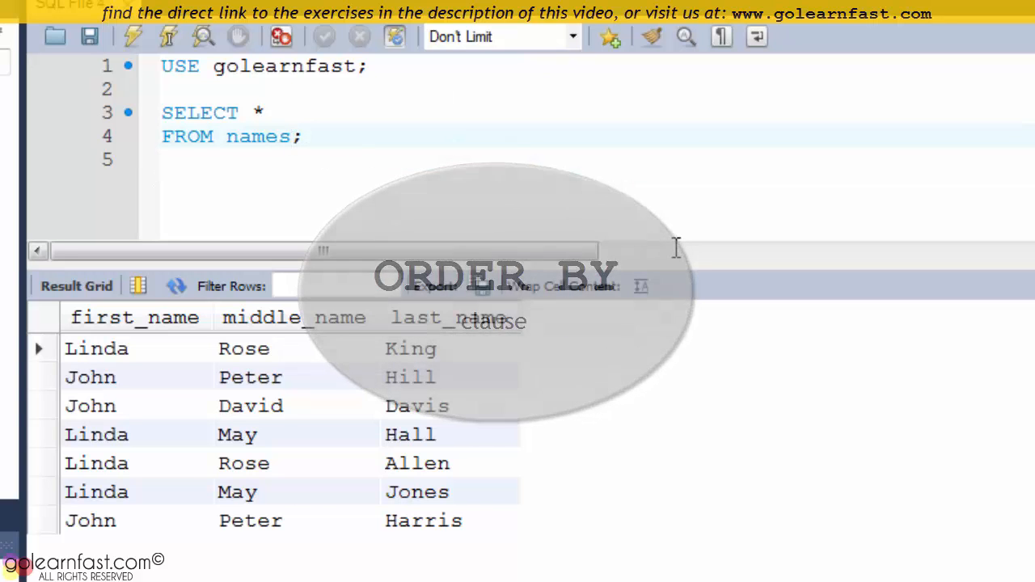
Add ORDER BY first_name ASC before the semicolon of the names query.
text(ORDER B;)
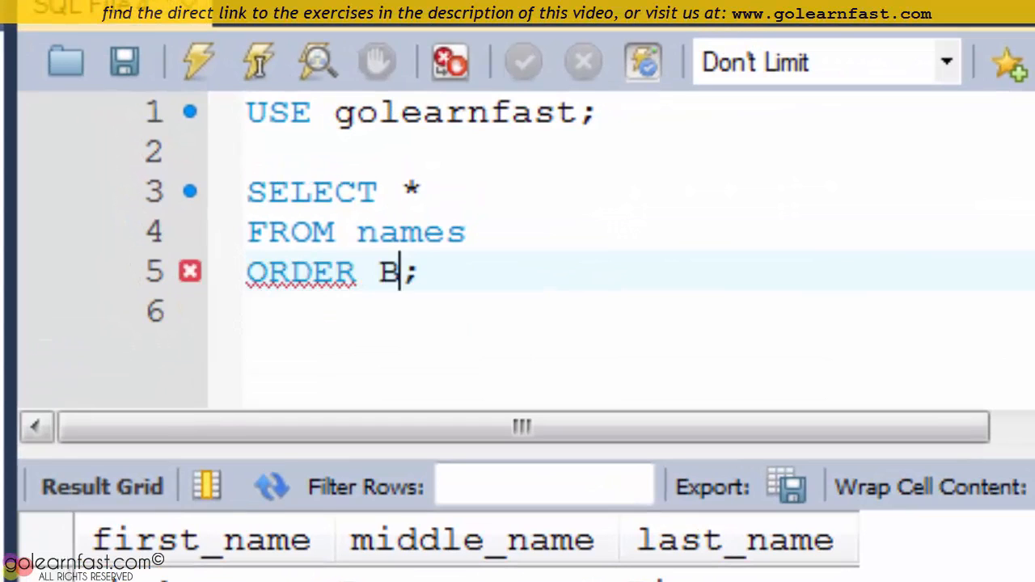
text(Y fir)
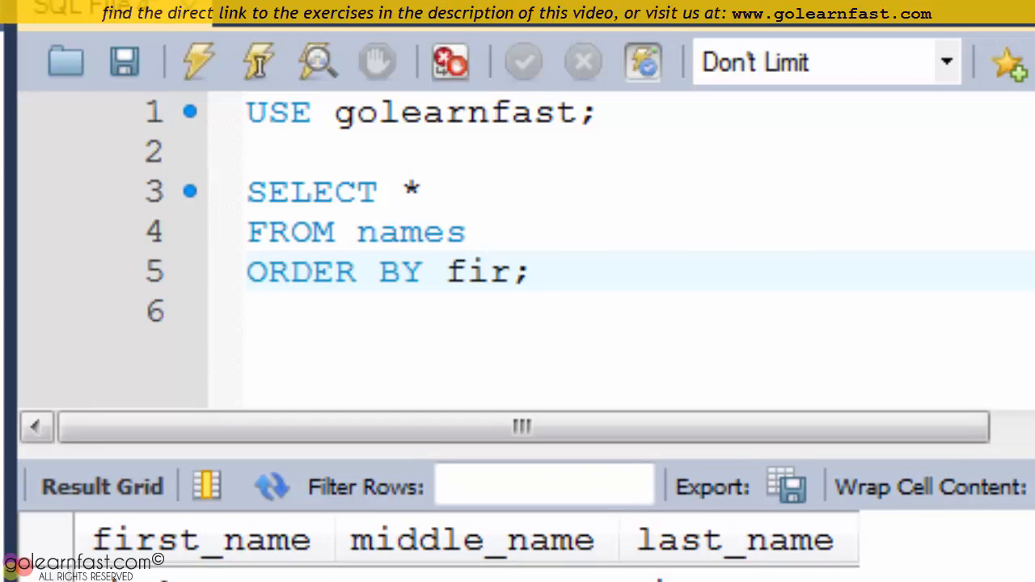
text(st_name)
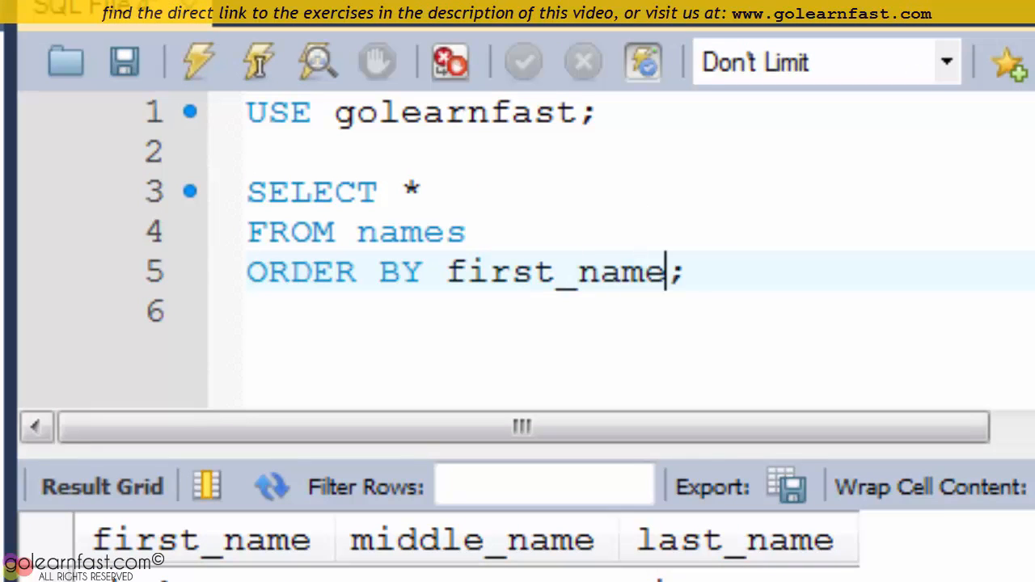
text(ASC)
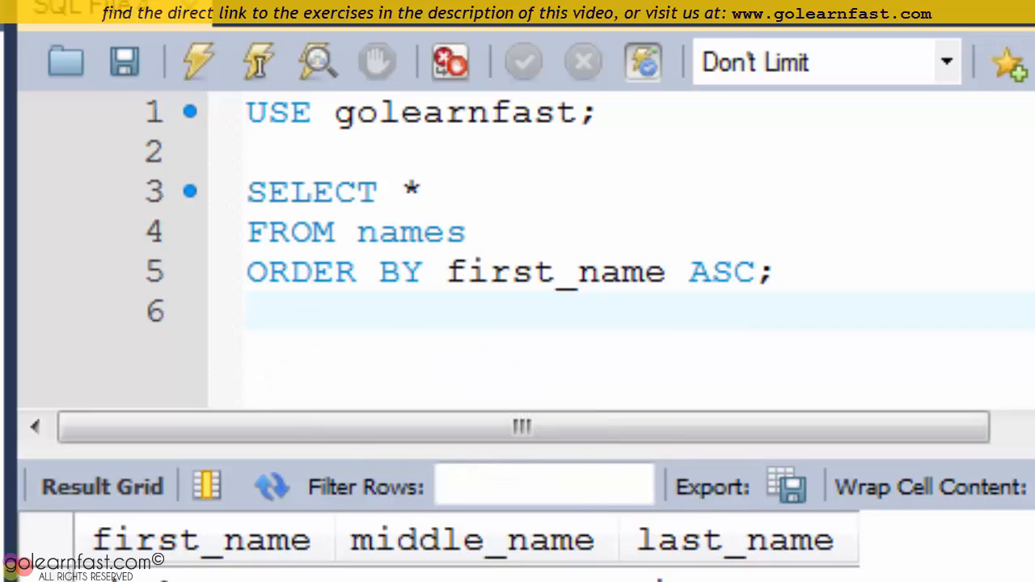
Select the ASC keyword so it can be replaced with DESC.
double_click(556, 272)
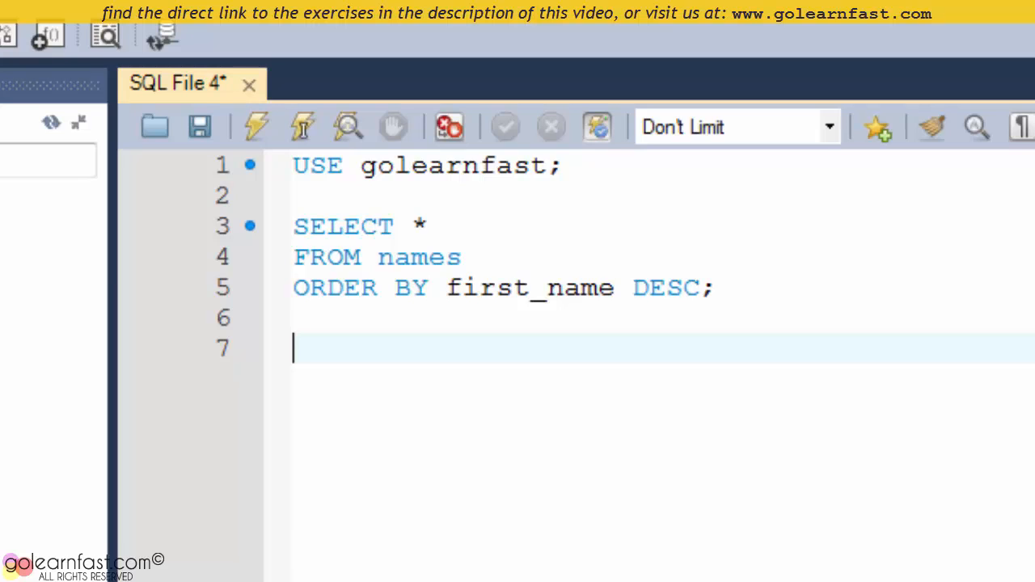
double_click(531, 288)
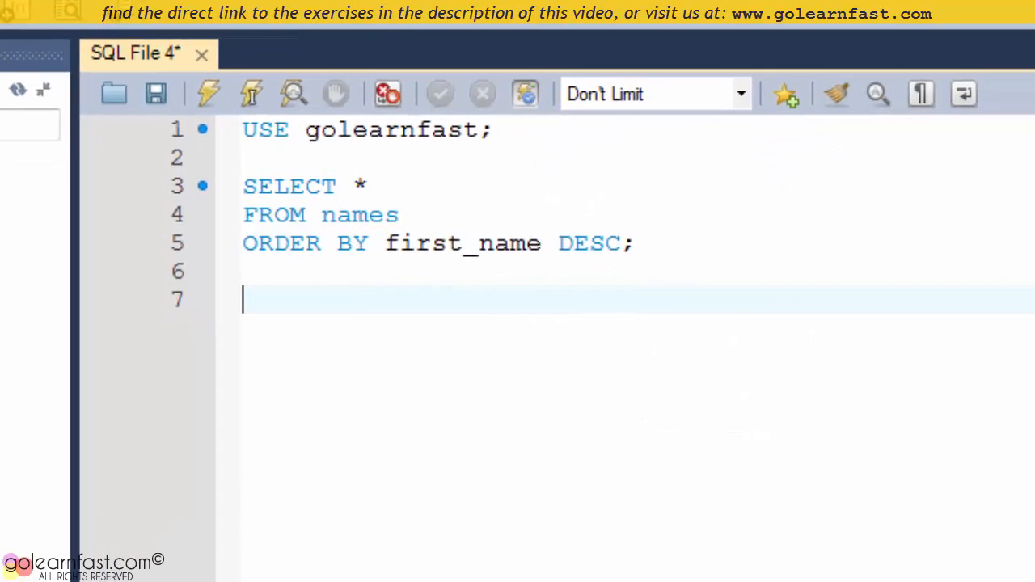
click(207, 92)
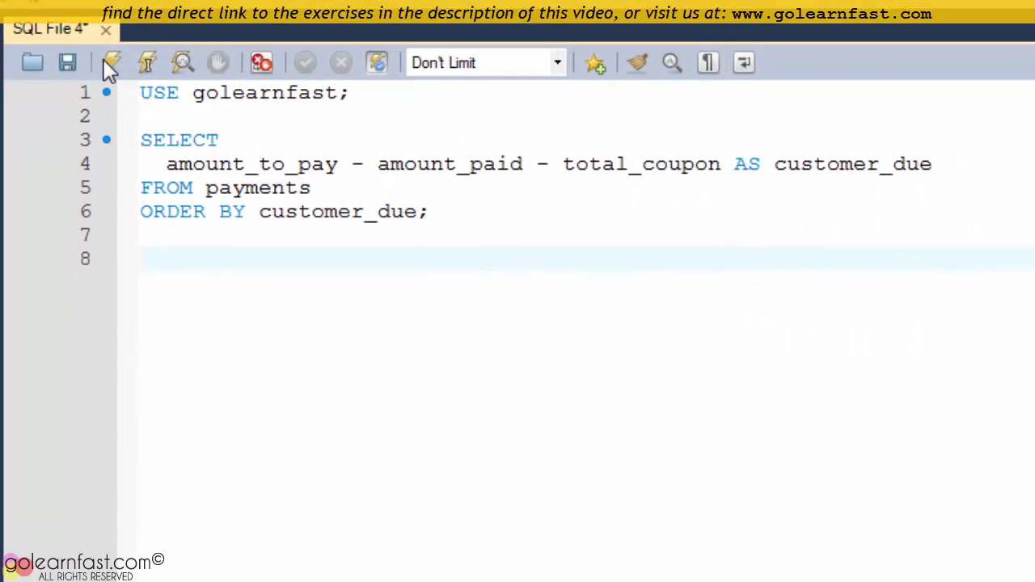
Execute the payments query sorted by customer_due.
click(112, 62)
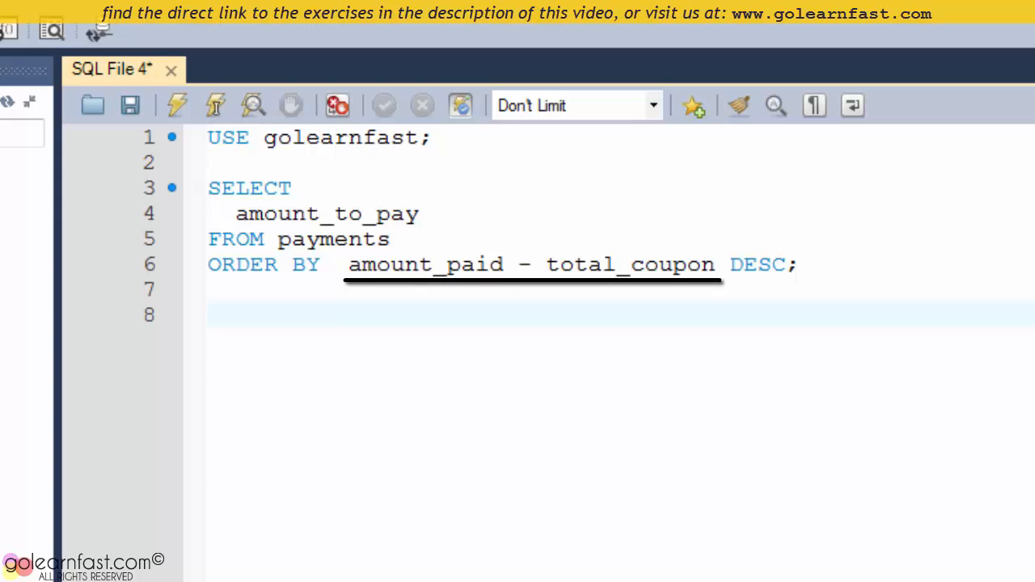
Select the amount_paid - total_coupon sort expression in the payments query.
drag(348, 266, 715, 266)
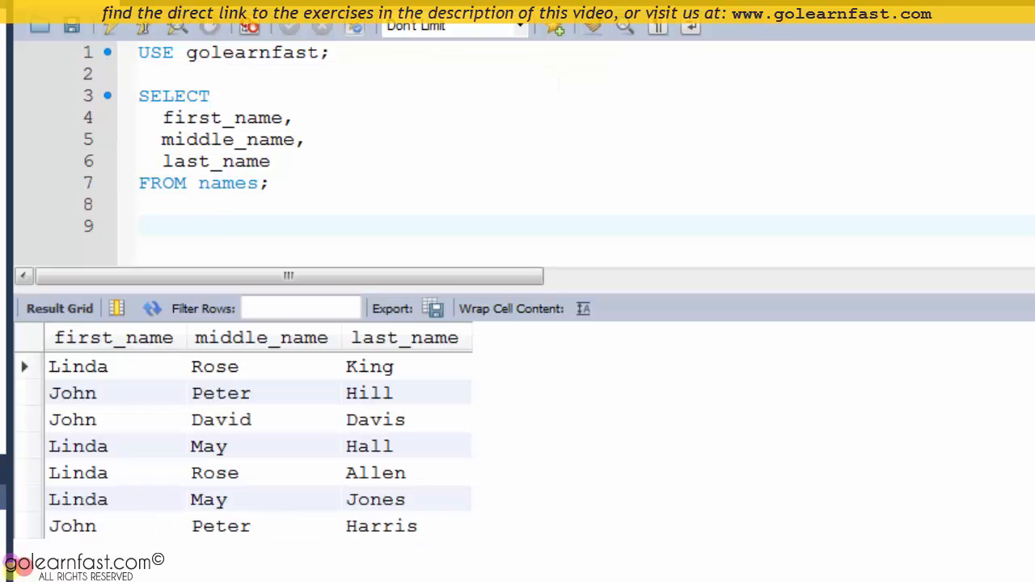
Start an ORDER BY clause at the end of the names query.
click(143, 226)
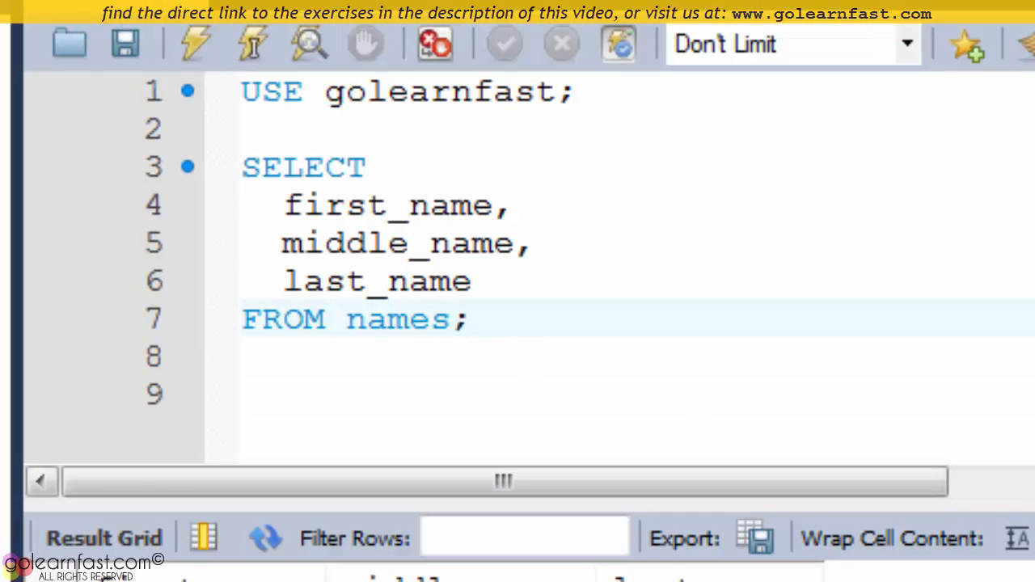
text(ORDER BY 1,;)
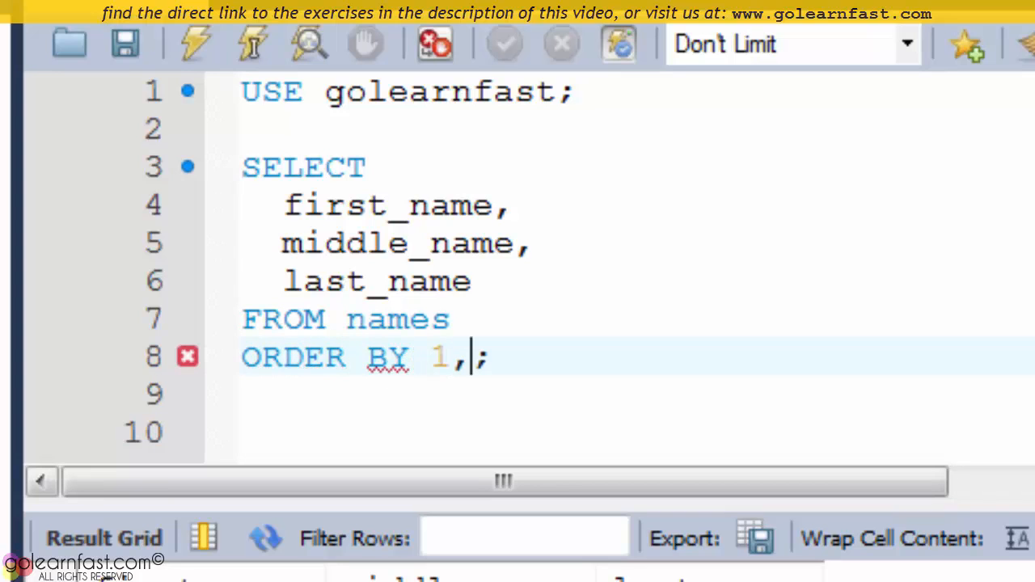
Complete the sort as ORDER BY 1, 2 DESC, 3.
text(2 DE)
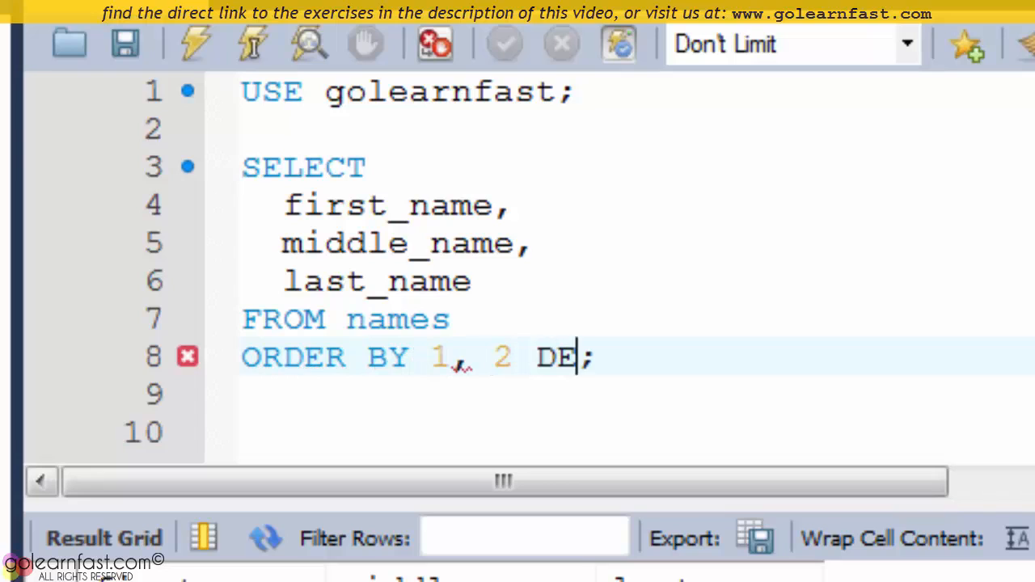
text(SC,)
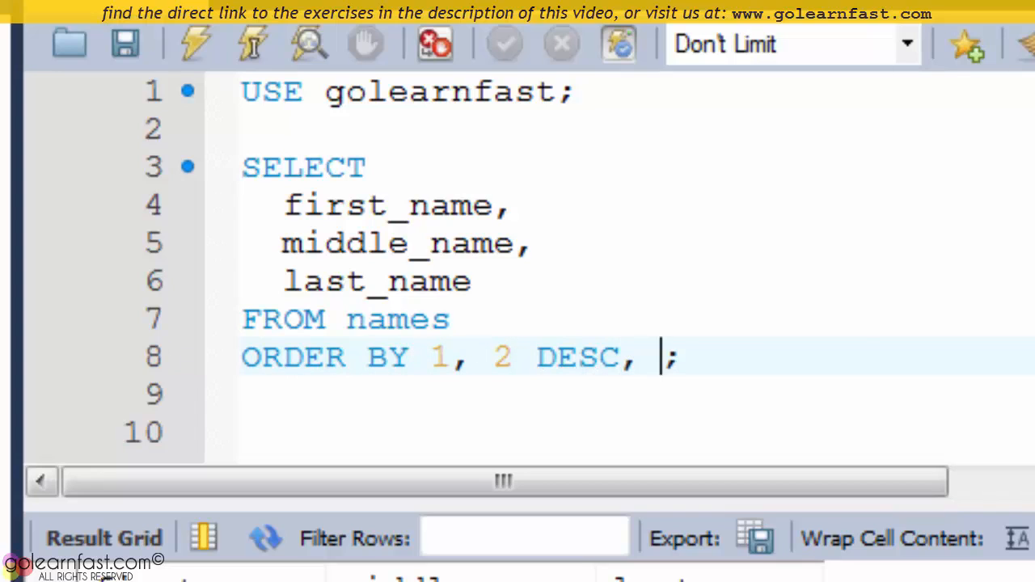
text(3)
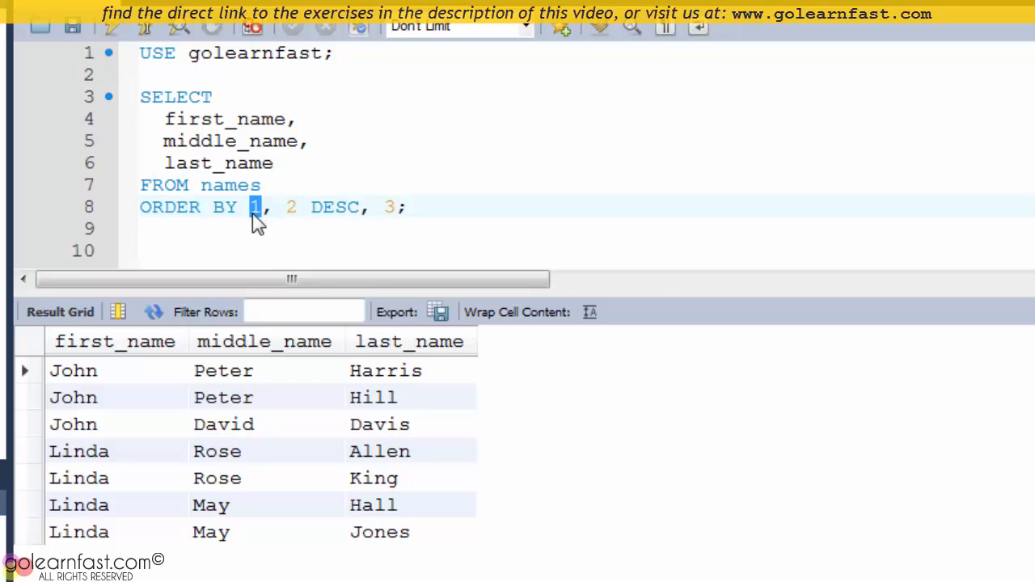
Rewrite the sort as ORDER BY first_name, middle_name DESC, last_name.
text(first)
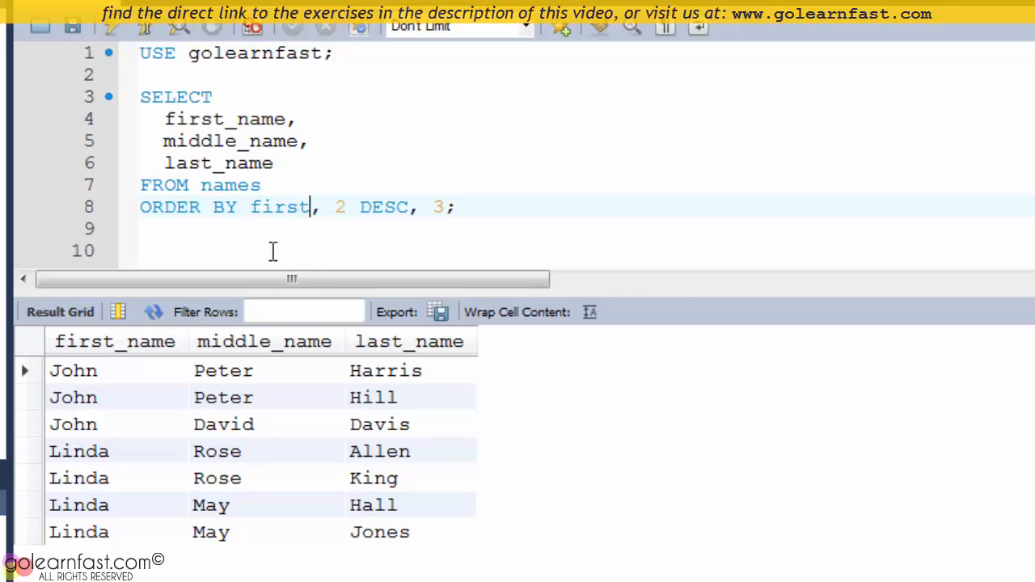
text(_name)
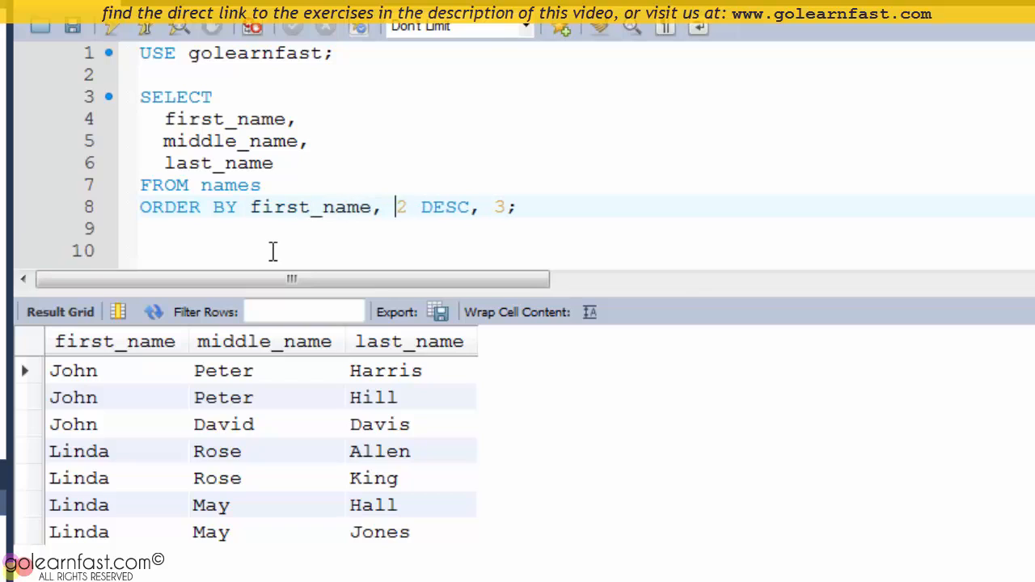
text(middle_name)
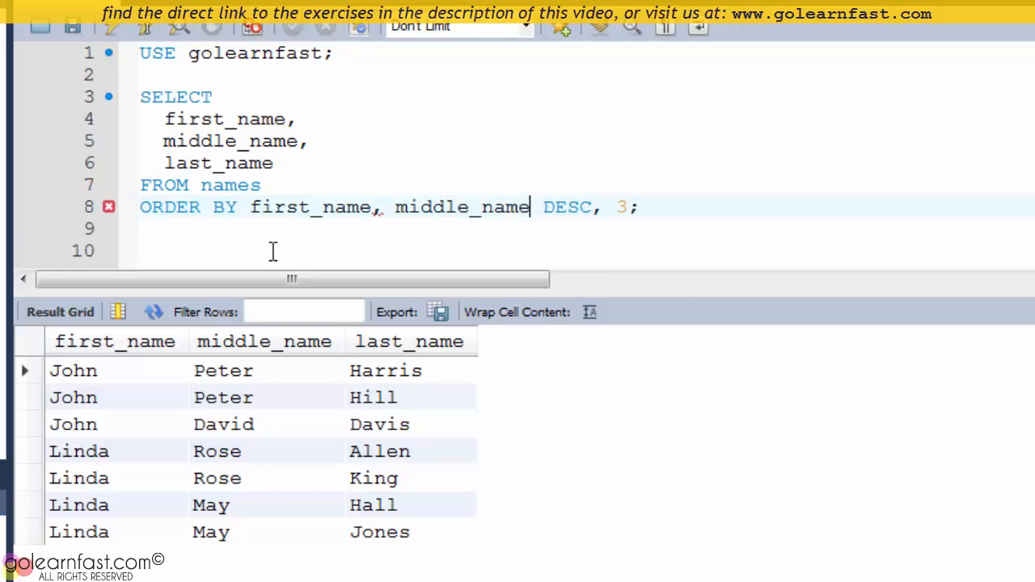
text(1)
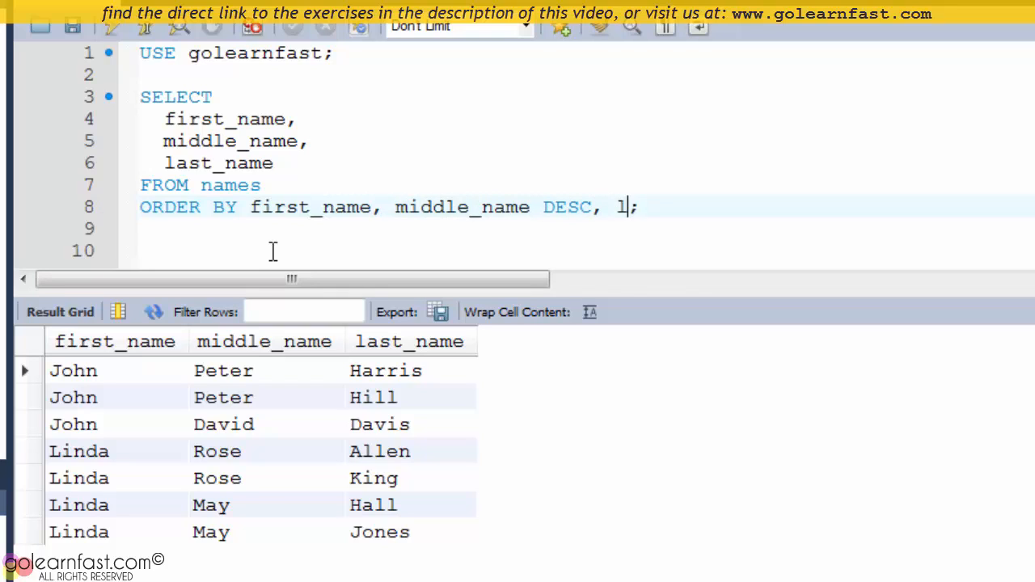
text(ast_nam)
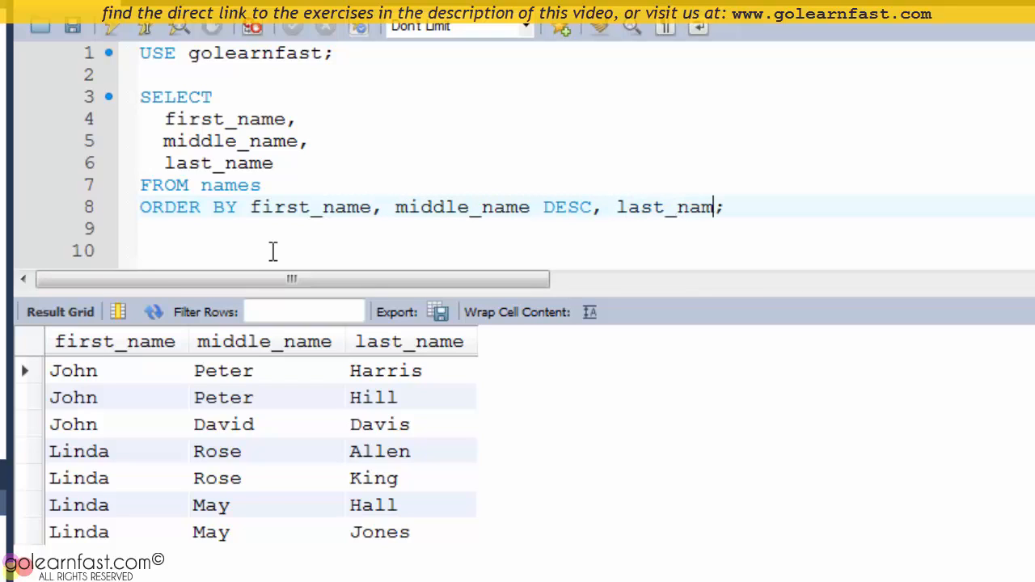
mouse_move(120, 29)
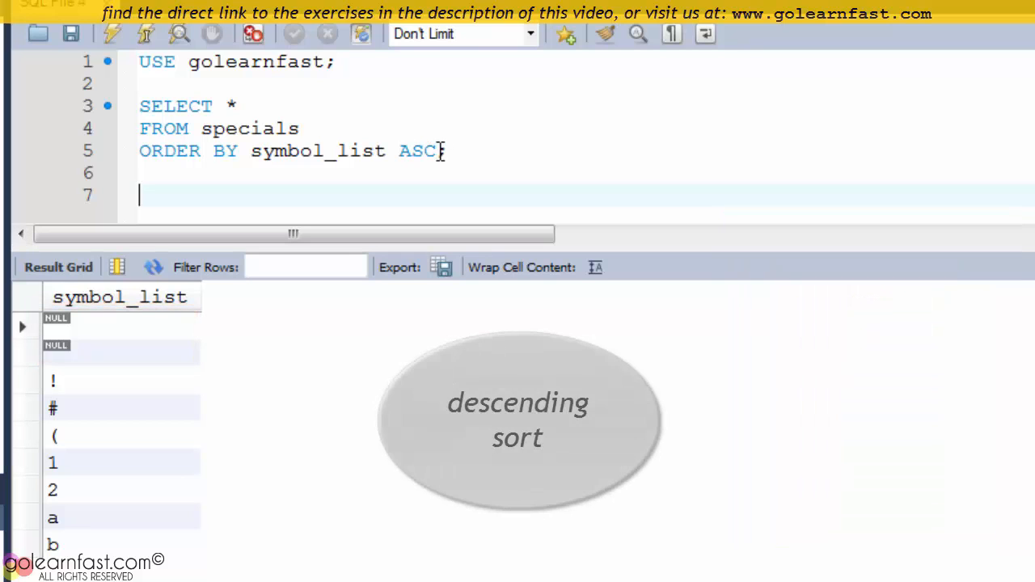
Change the specials symbol_list sort to DESC.
text(DES)
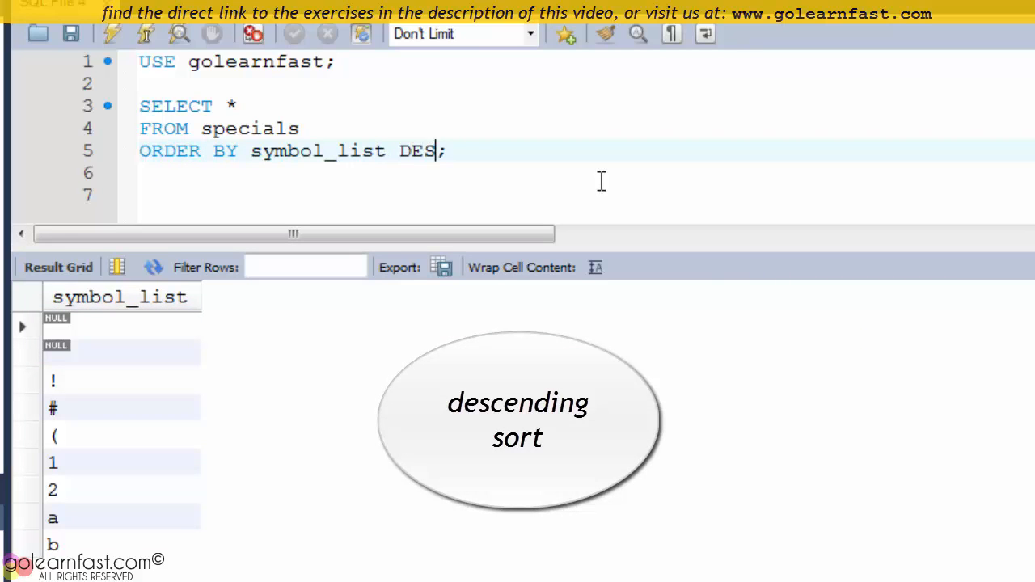
text(C)
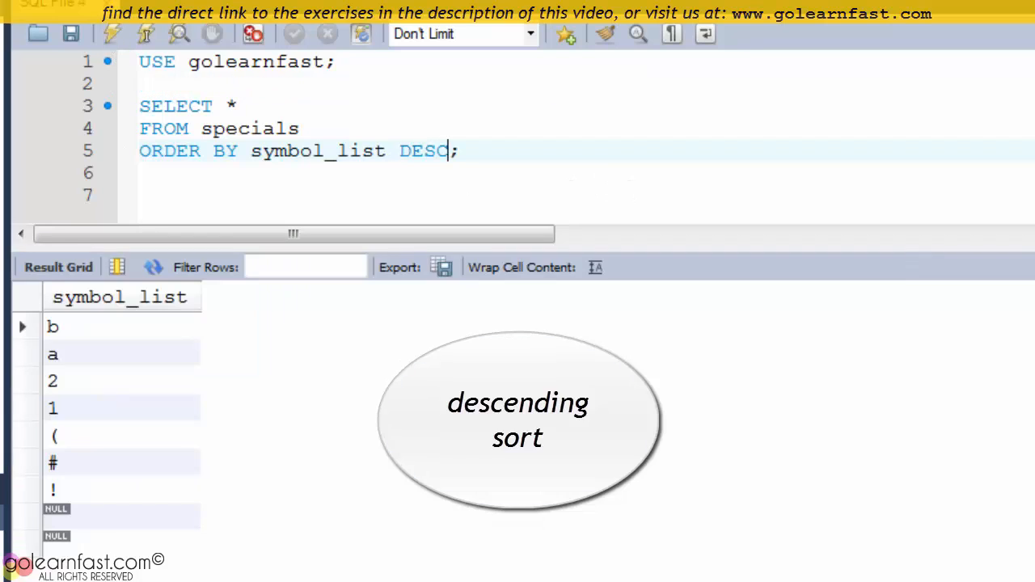